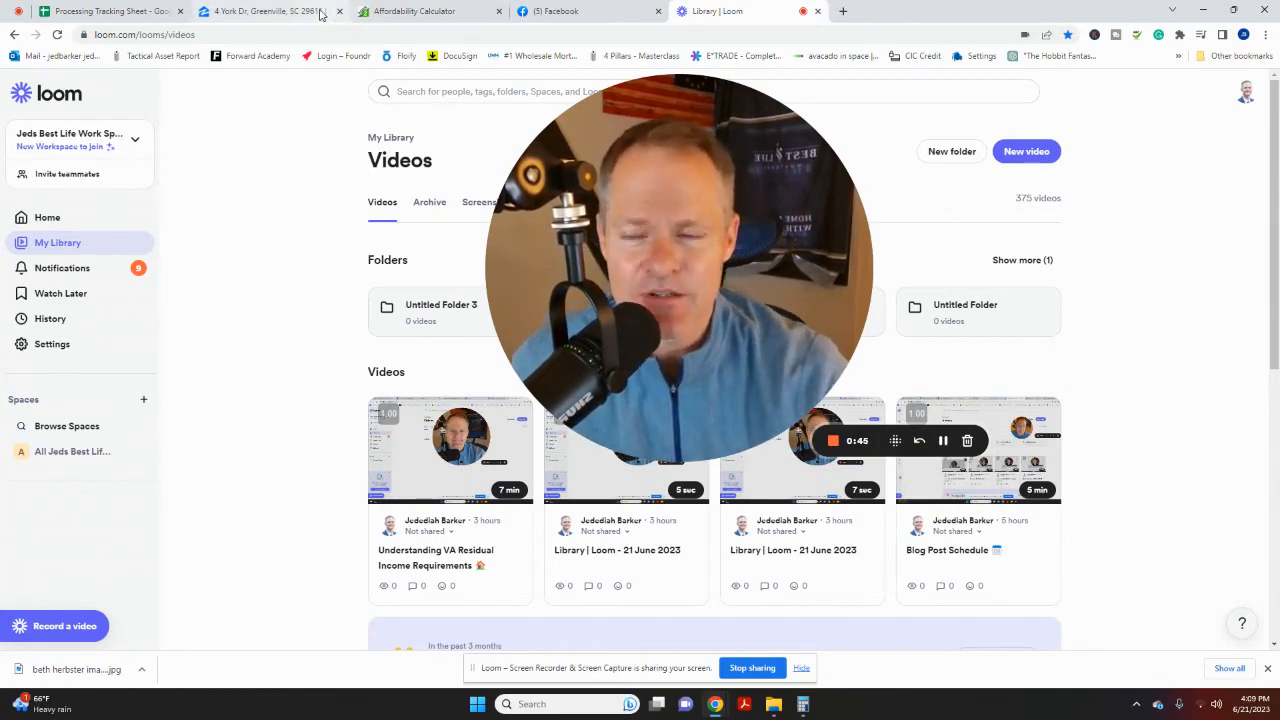
{"action": "left_click", "coordinate": [264, 12]}
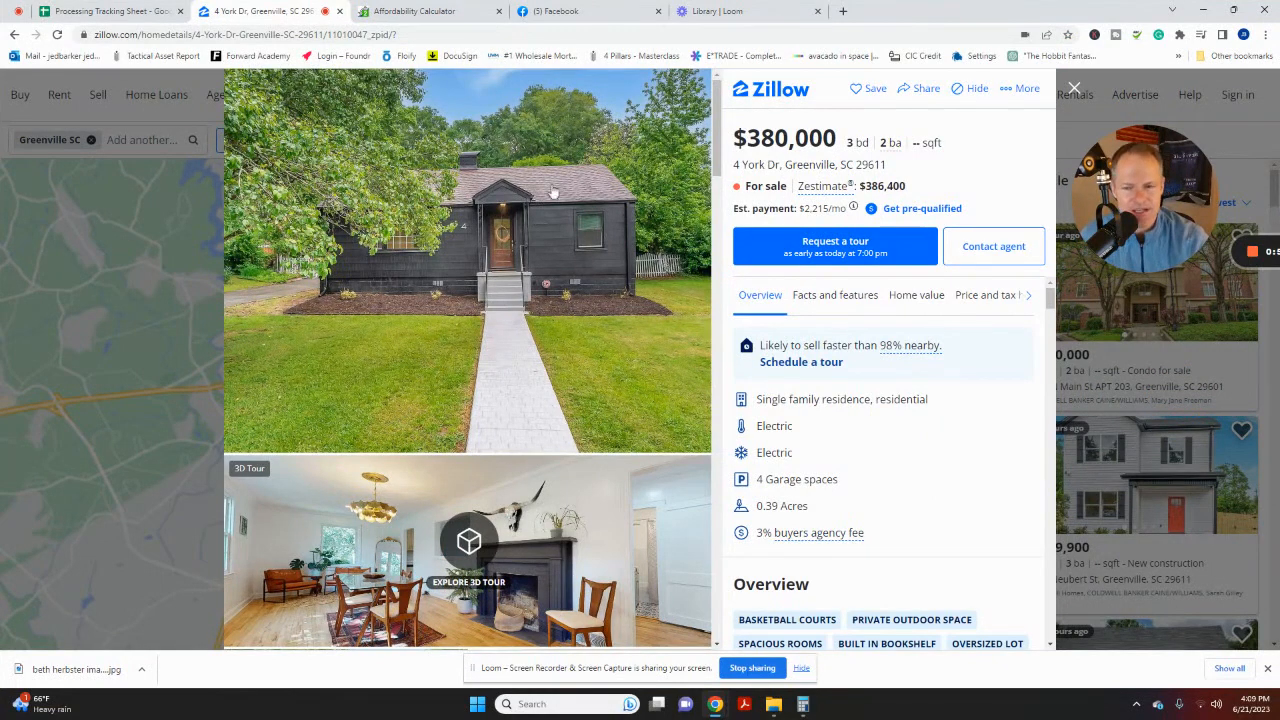
{"action": "mouse_move", "coordinate": [394, 216]}
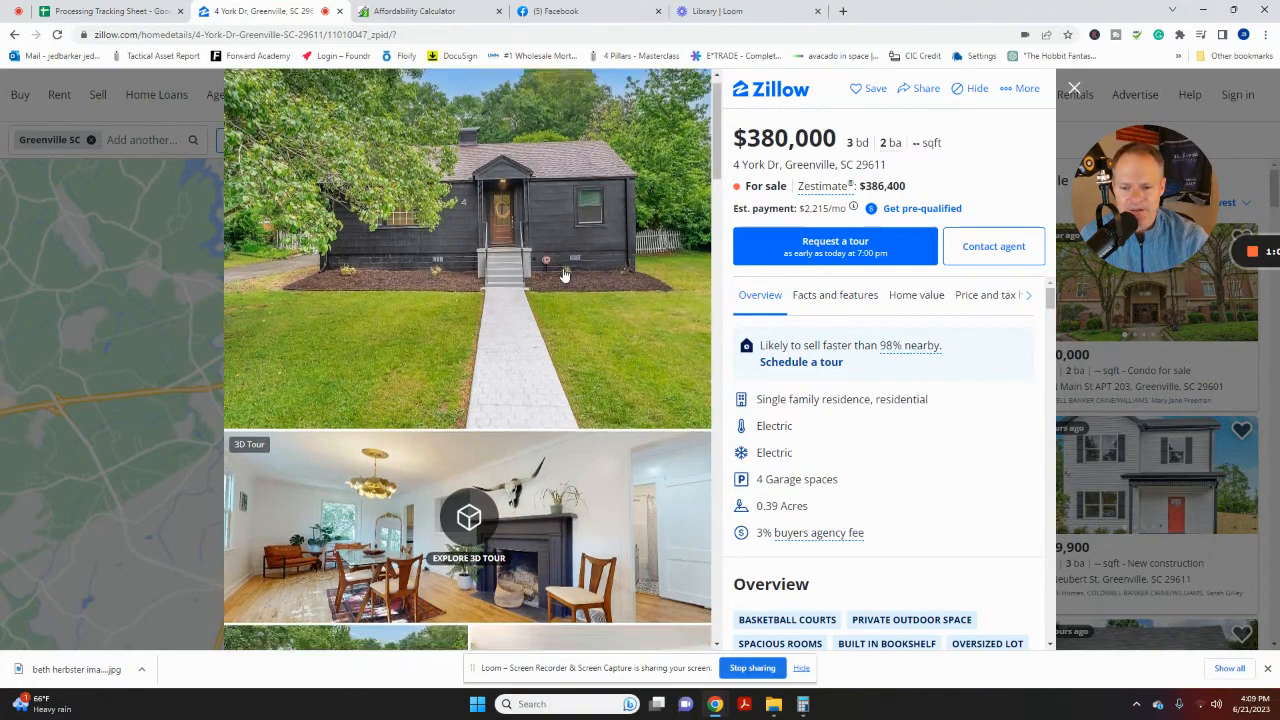
{"action": "scroll", "scroll_direction": "down", "scroll_amount": 3}
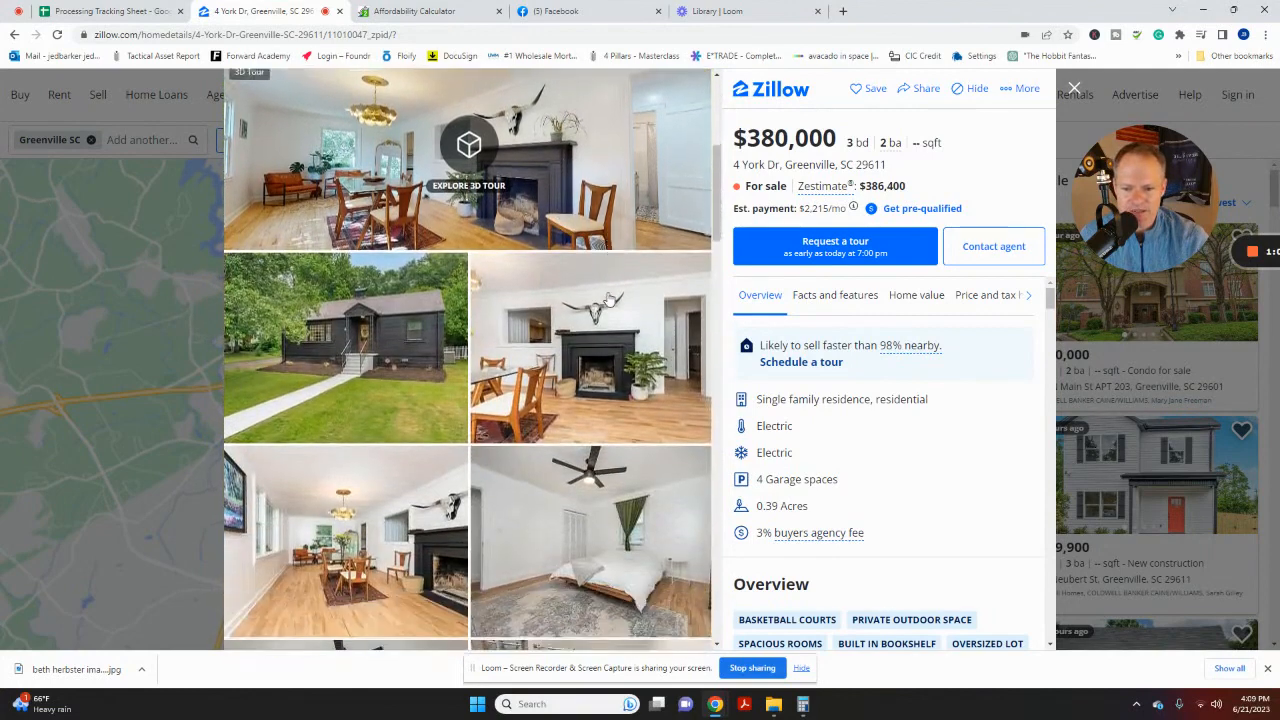
{"action": "scroll", "scroll_direction": "down", "scroll_amount": 3}
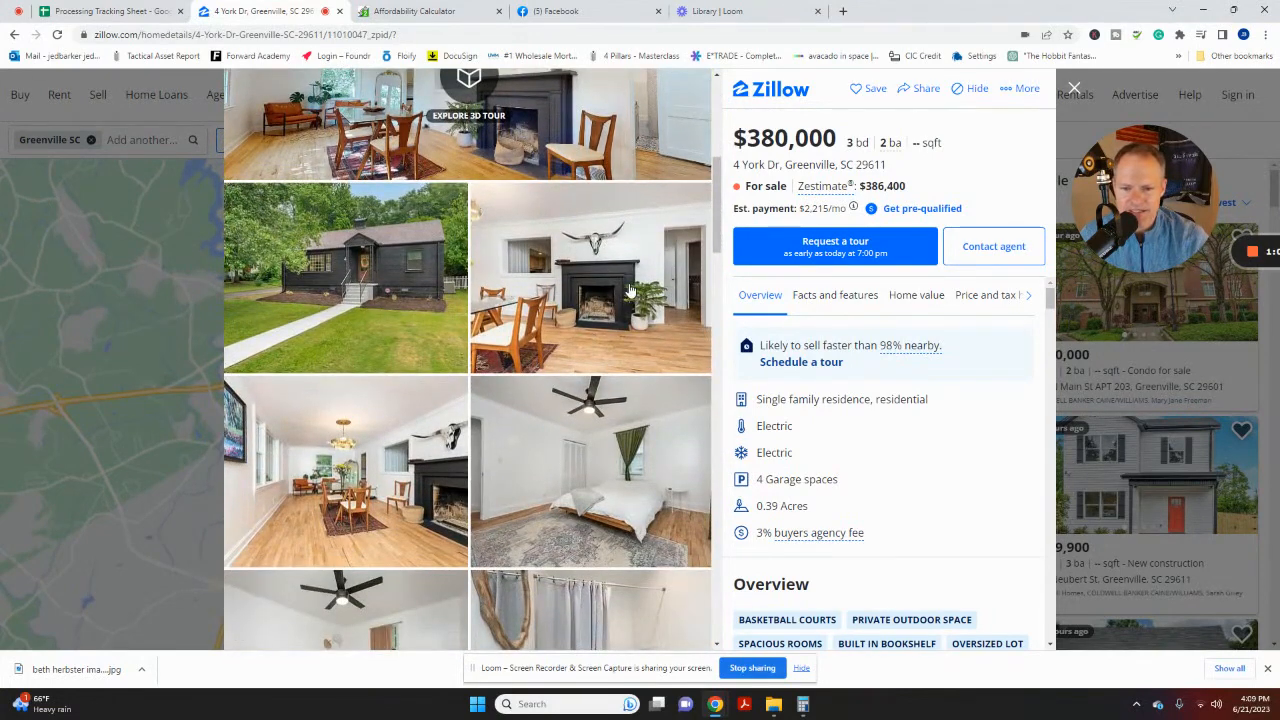
{"action": "scroll", "scroll_direction": "down", "scroll_amount": 3}
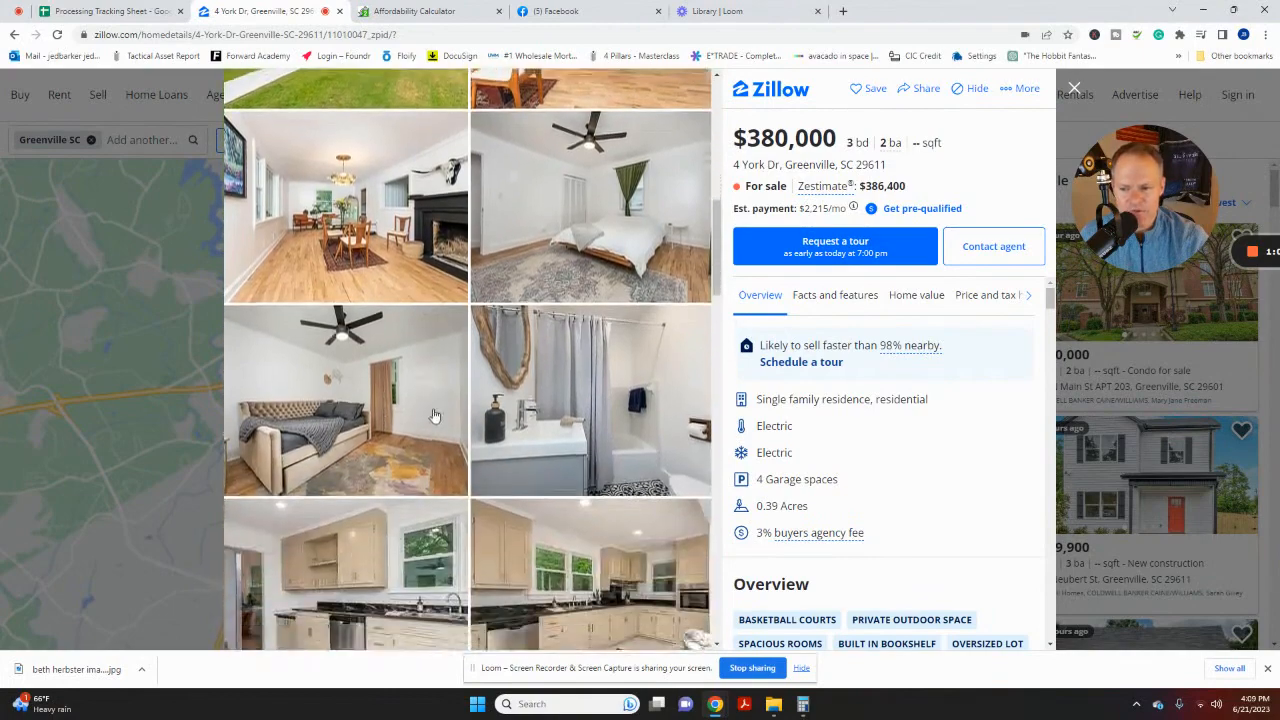
{"action": "scroll", "scroll_direction": "down", "scroll_amount": 3}
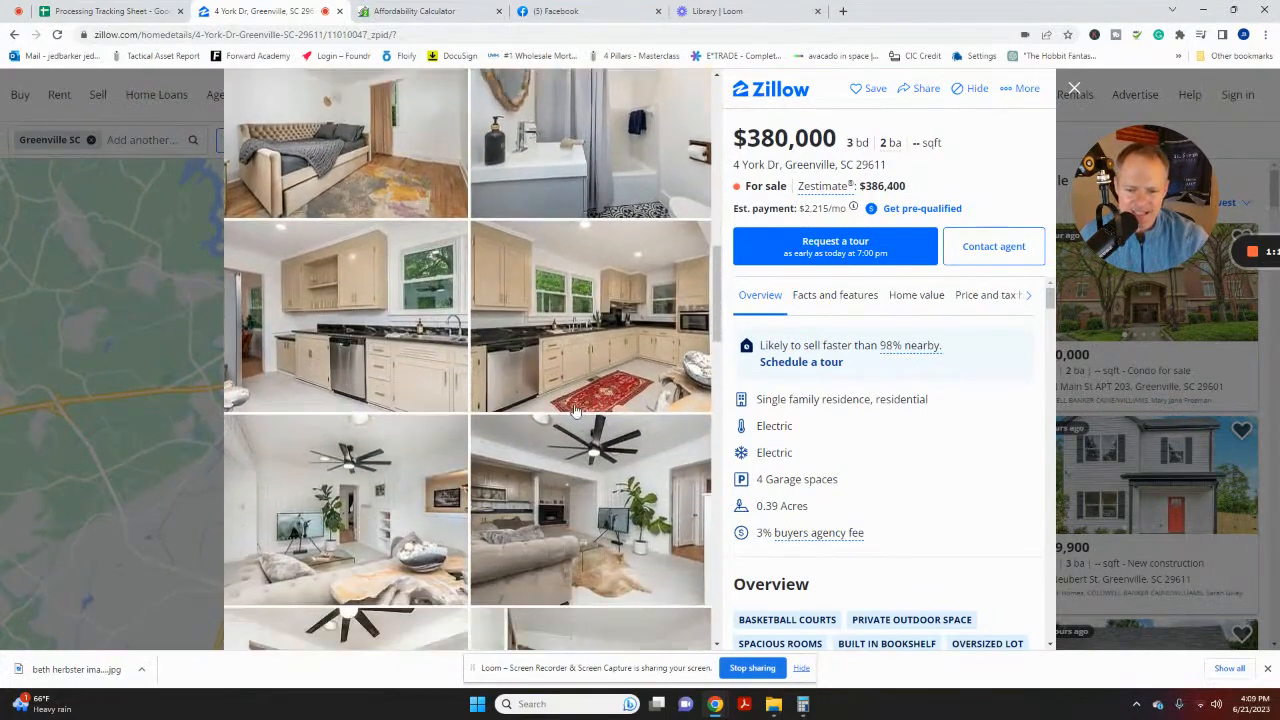
{"action": "scroll", "scroll_direction": "down", "scroll_amount": 3}
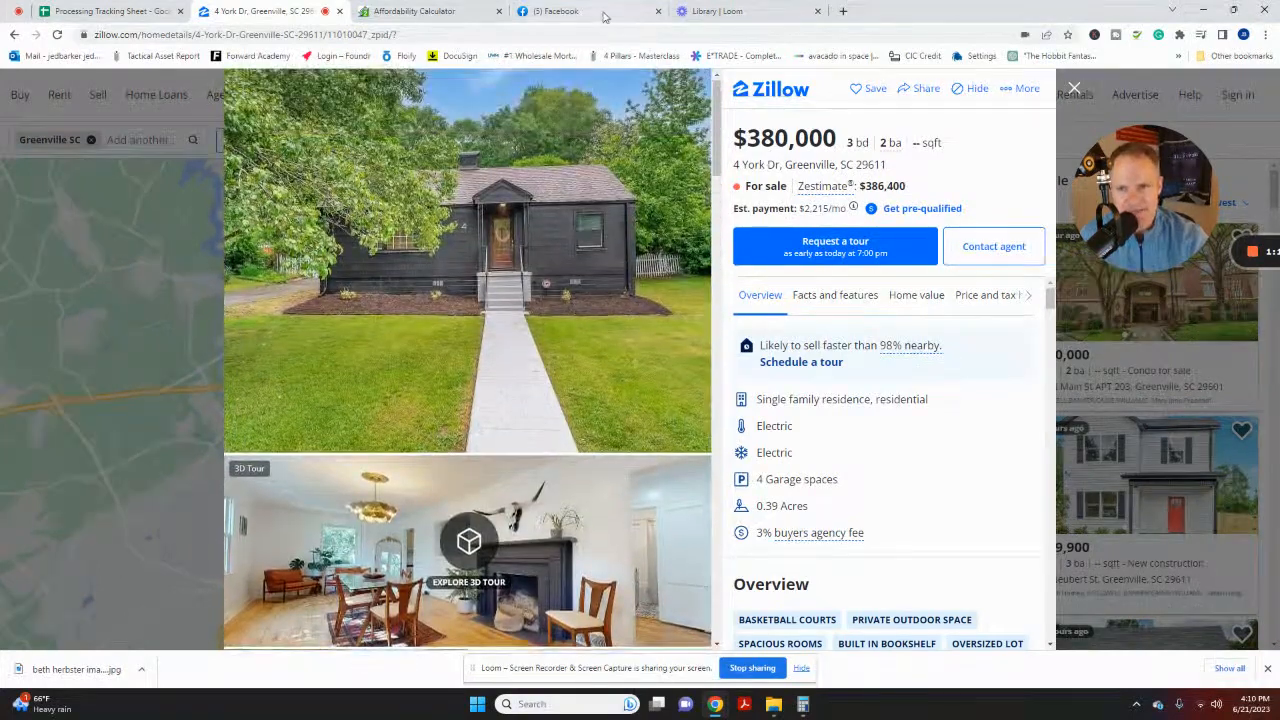
Play the realtor's Facebook live video walkthrough of the Greenville house interior
{"action": "left_click", "coordinate": [556, 12]}
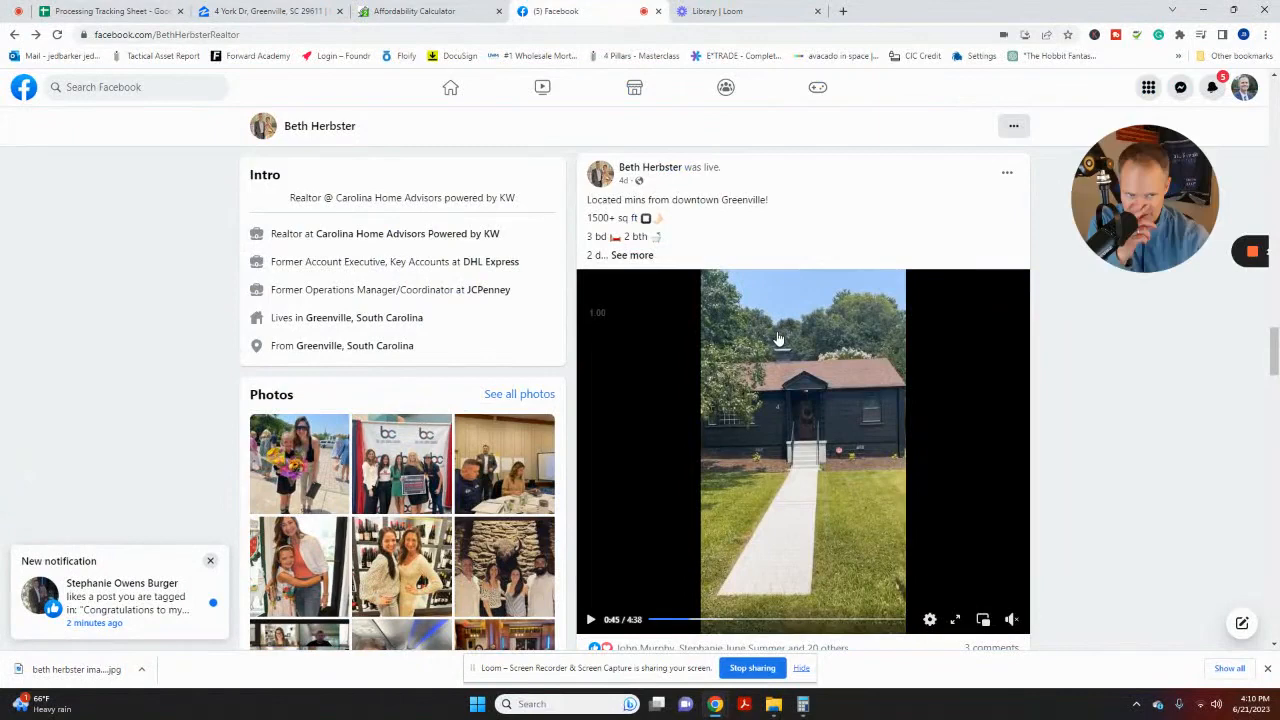
{"action": "mouse_move", "coordinate": [740, 314]}
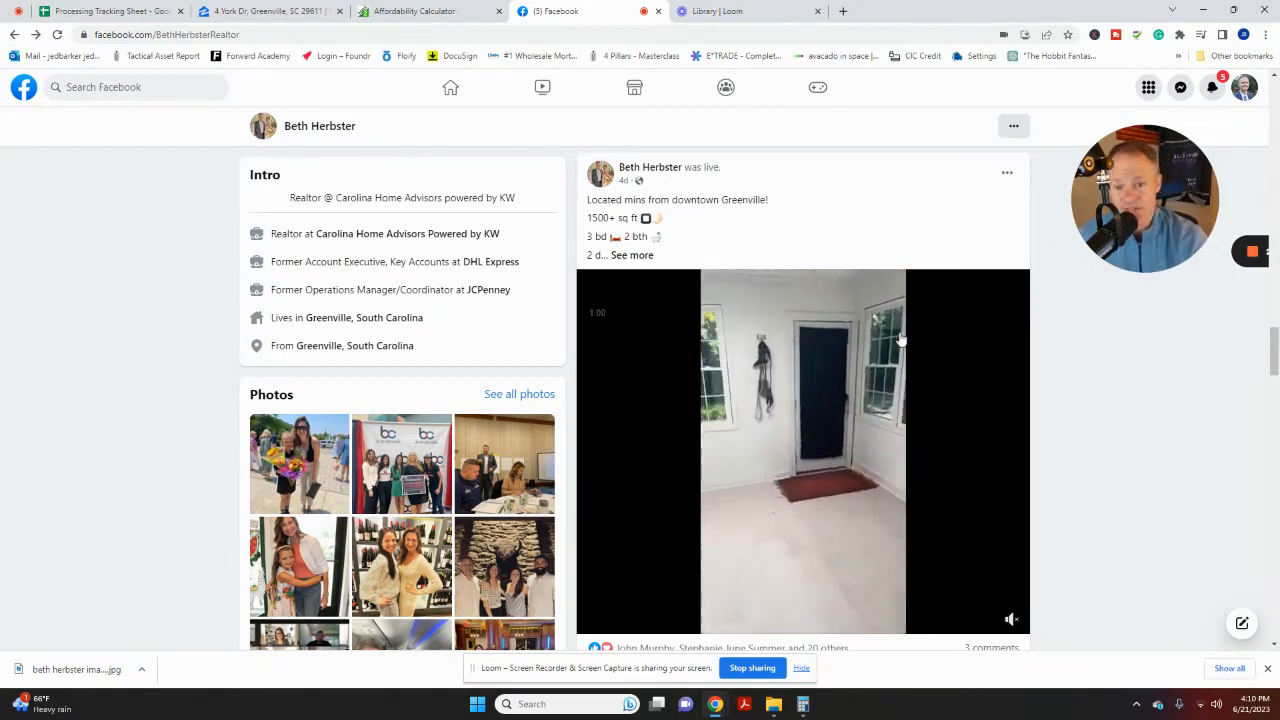
{"action": "left_click", "coordinate": [800, 456]}
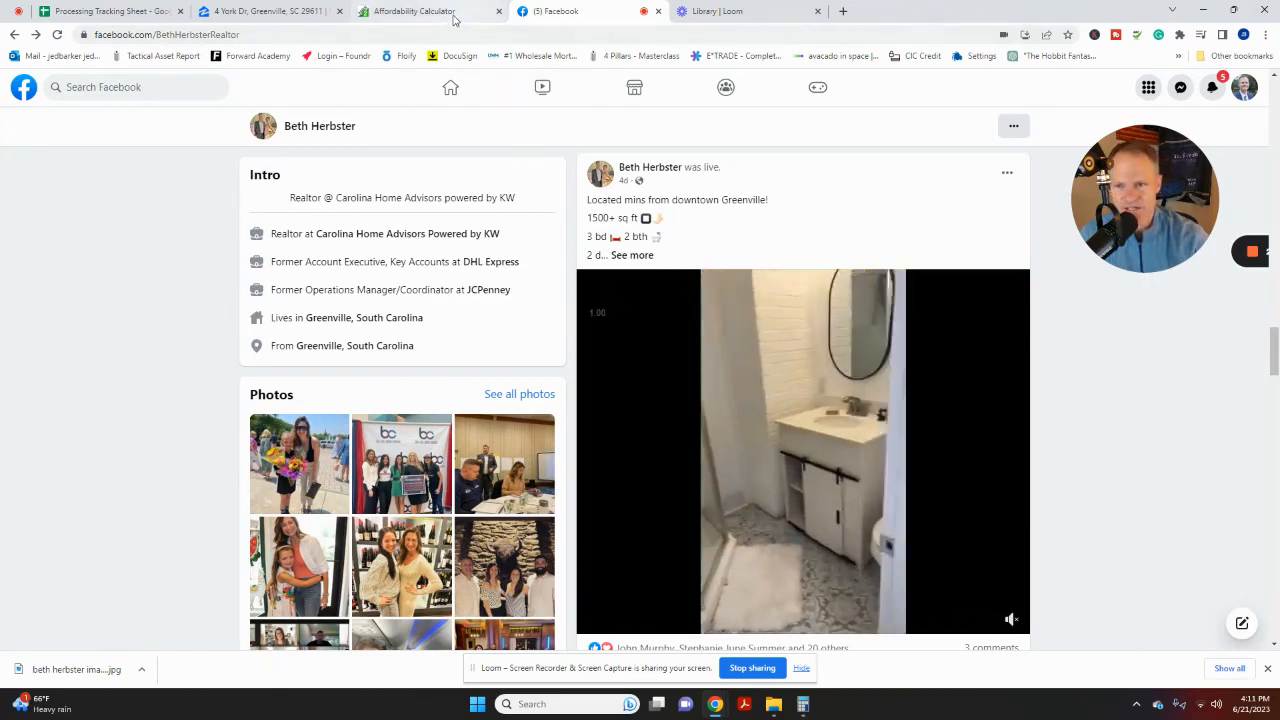
Enter a $75,000 annual income and confirm the 6.5% rate on a 30-year loan
{"action": "left_click", "coordinate": [424, 12]}
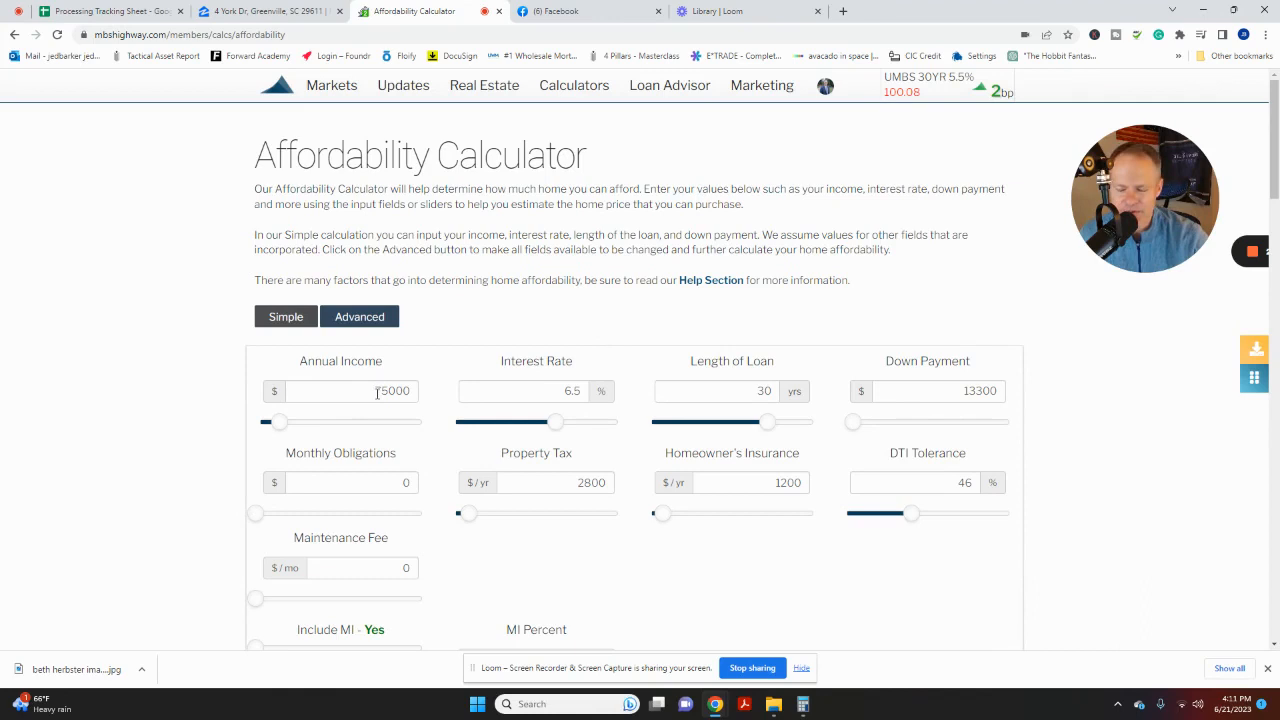
{"action": "double_click", "coordinate": [376, 390]}
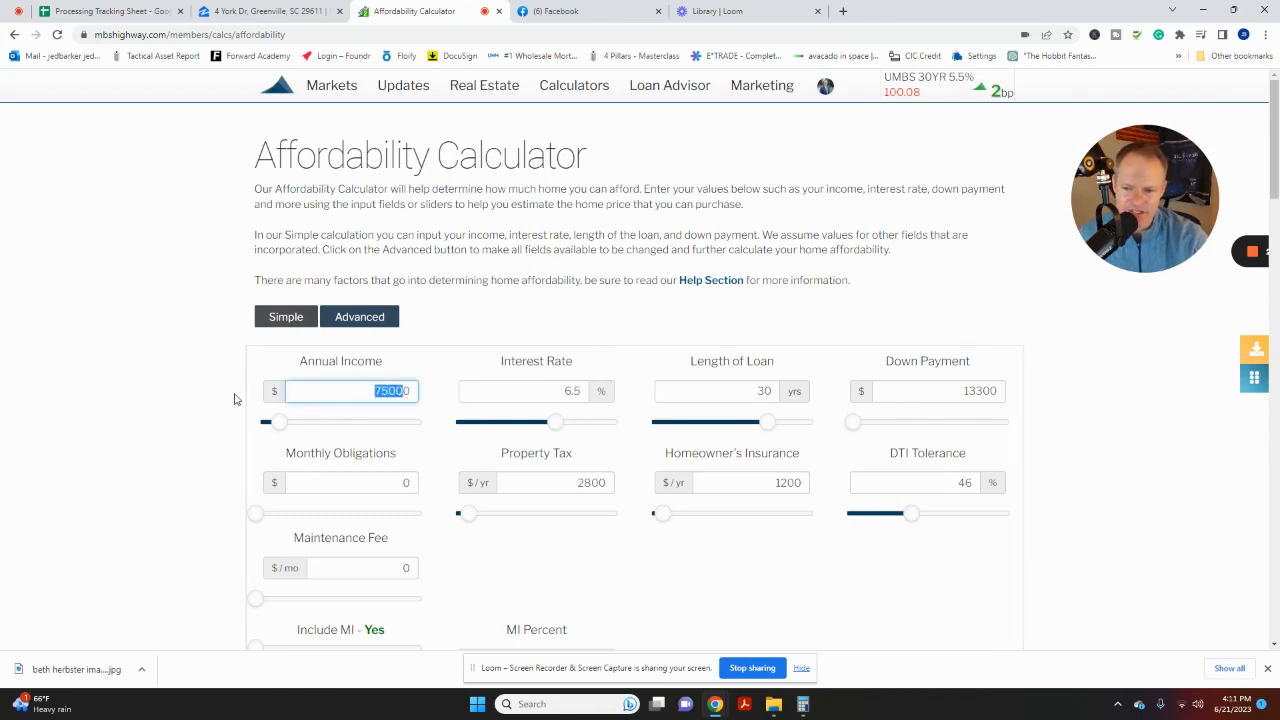
{"action": "scroll", "scroll_direction": "down", "scroll_amount": 3}
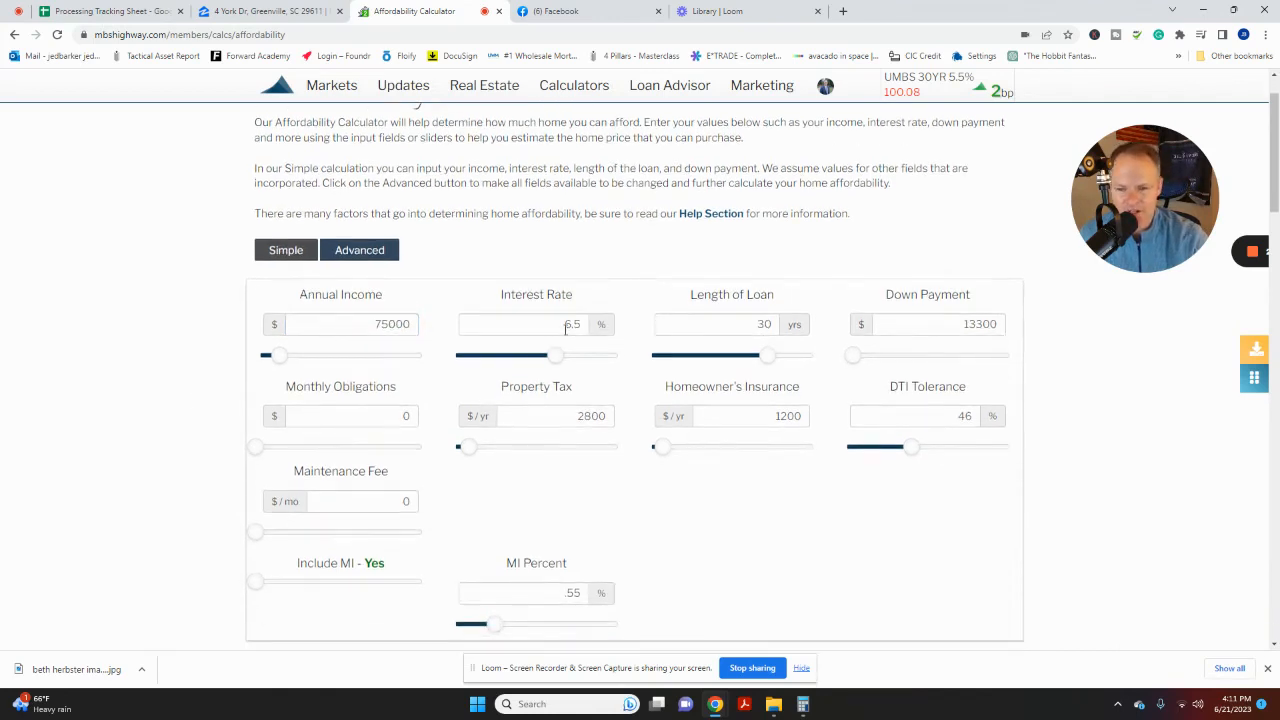
{"action": "left_click", "coordinate": [536, 324]}
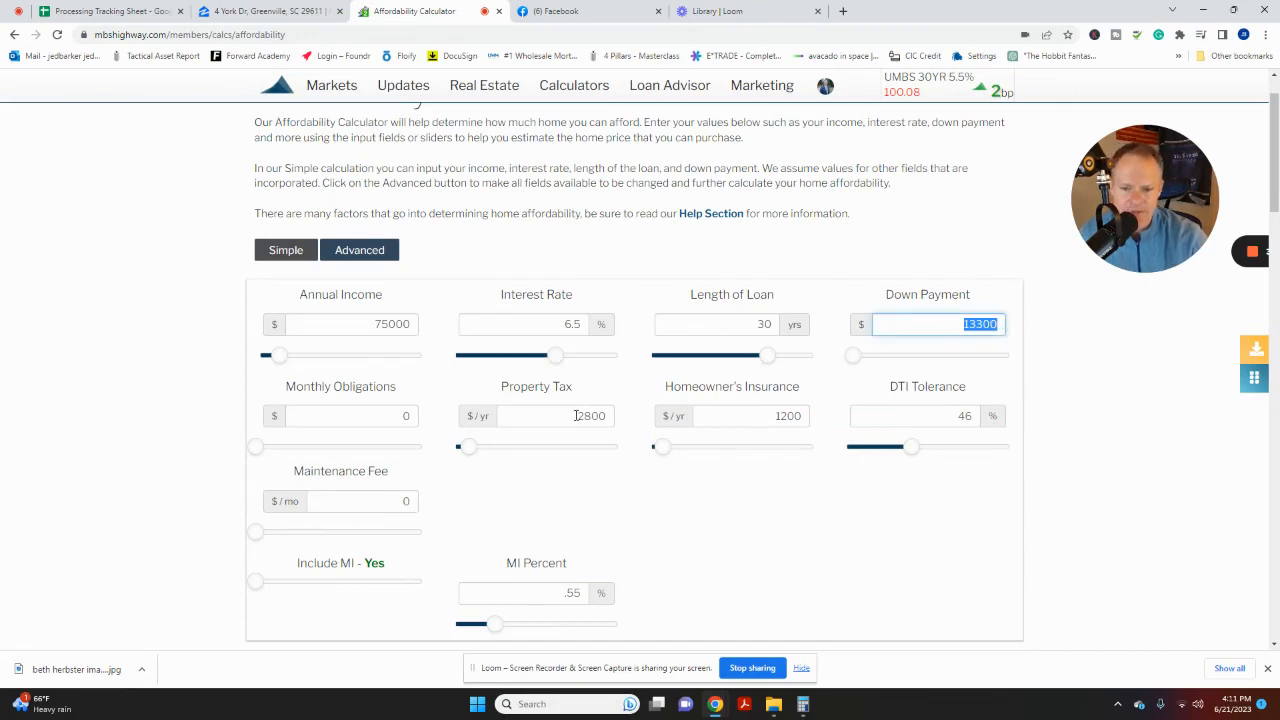
Review the $2,800 property tax, $1,200 insurance and monthly obligations fields
{"action": "left_click", "coordinate": [574, 414]}
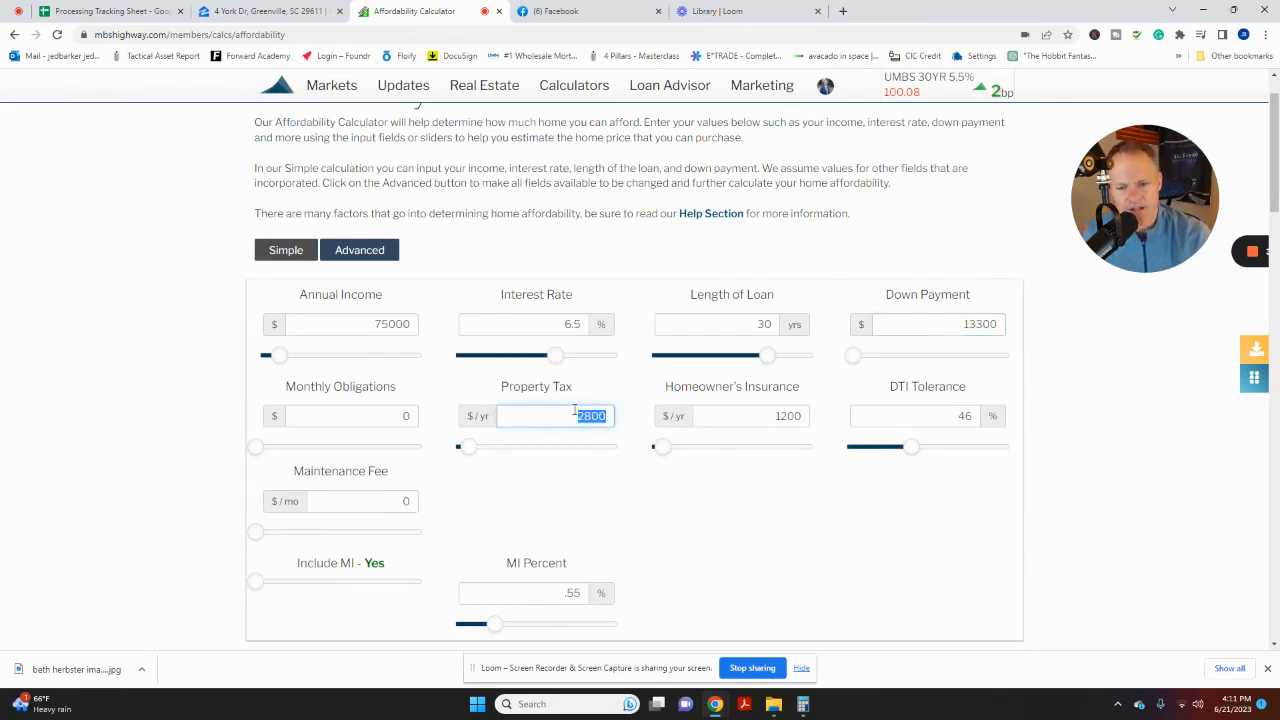
{"action": "left_click", "coordinate": [750, 416]}
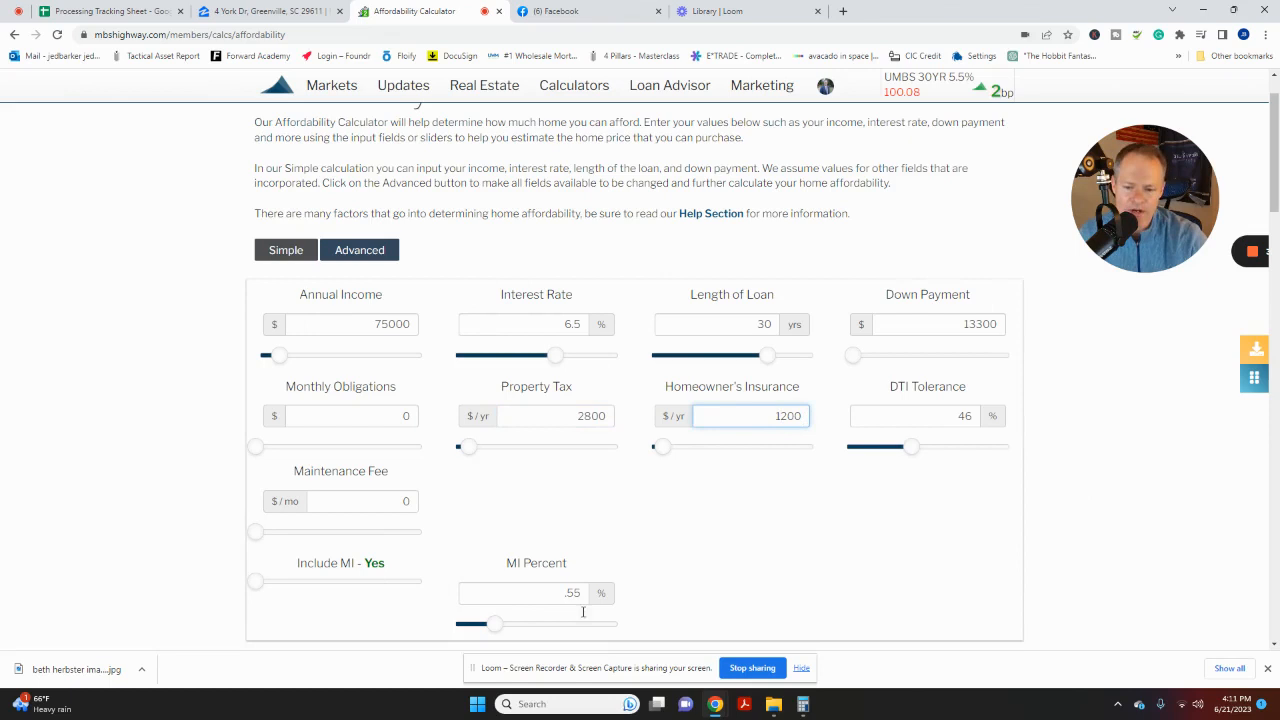
{"action": "left_click", "coordinate": [536, 592]}
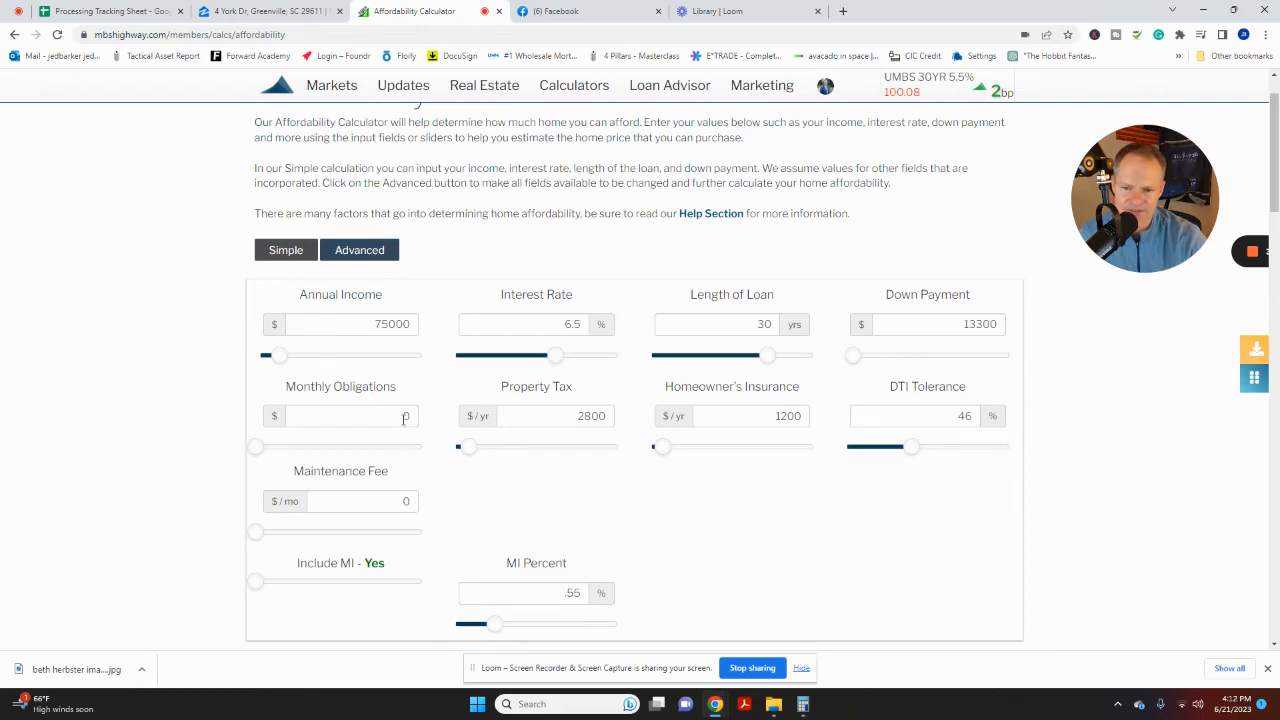
Scroll to the $383,161 within-budget result, $2,841 payment breakdown chart and budget ranges table
{"action": "scroll", "scroll_direction": "down", "scroll_amount": 3}
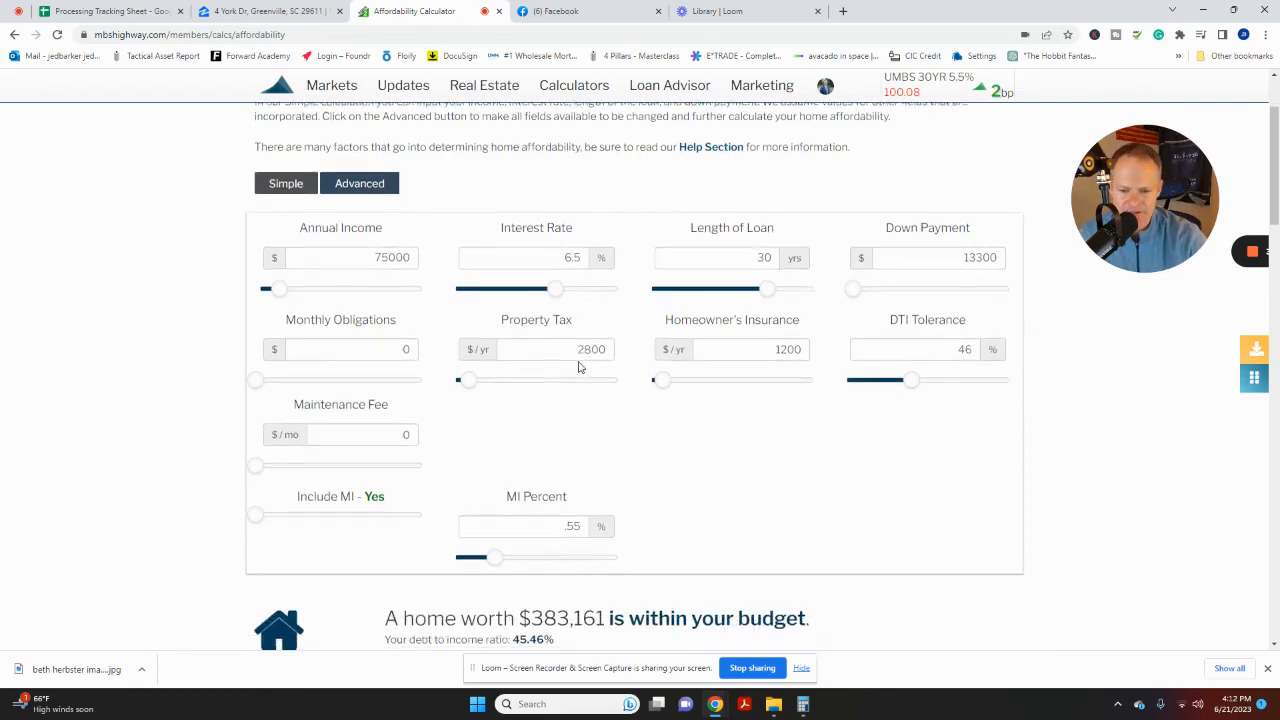
{"action": "scroll", "scroll_direction": "down", "scroll_amount": 3}
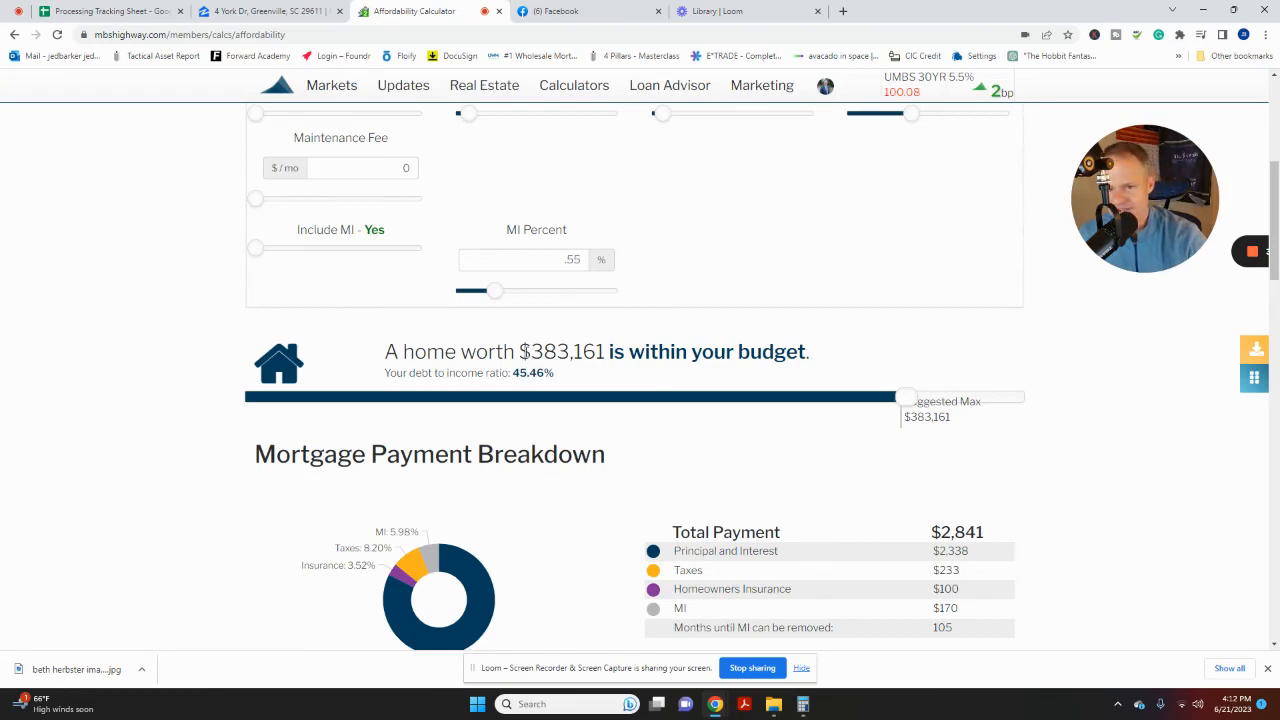
{"action": "mouse_move", "coordinate": [520, 374]}
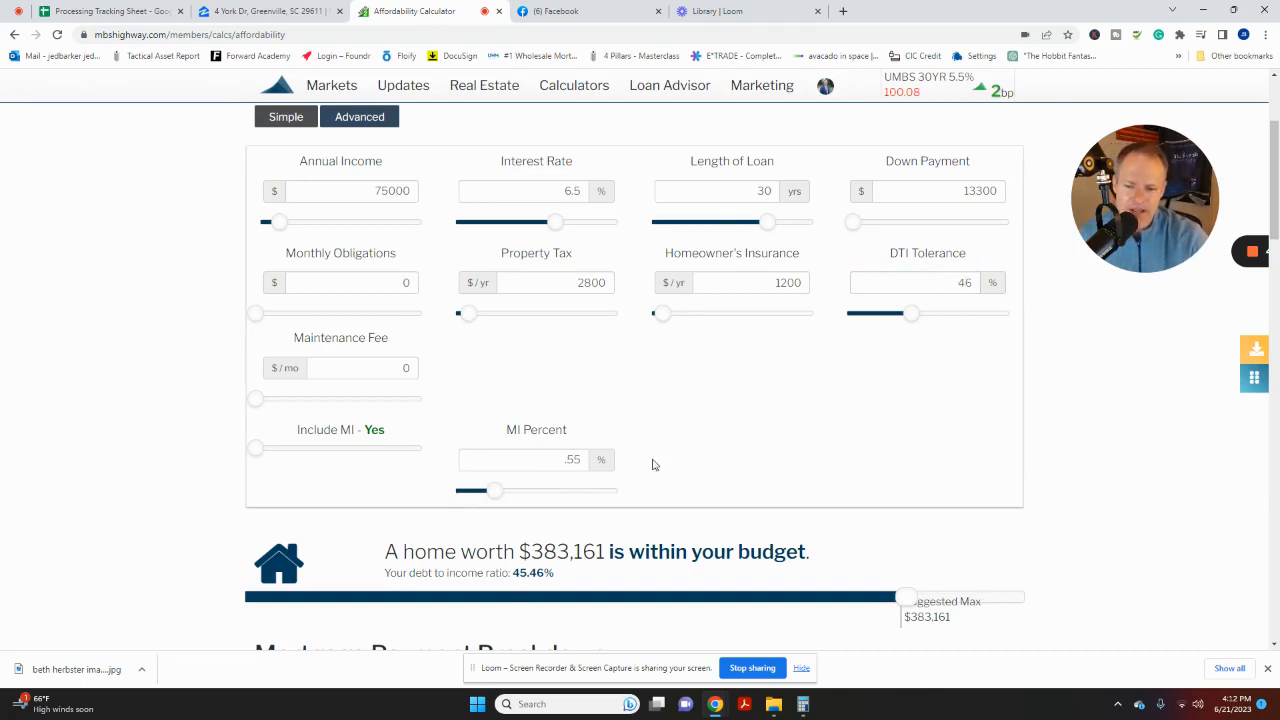
{"action": "left_click", "coordinate": [350, 192]}
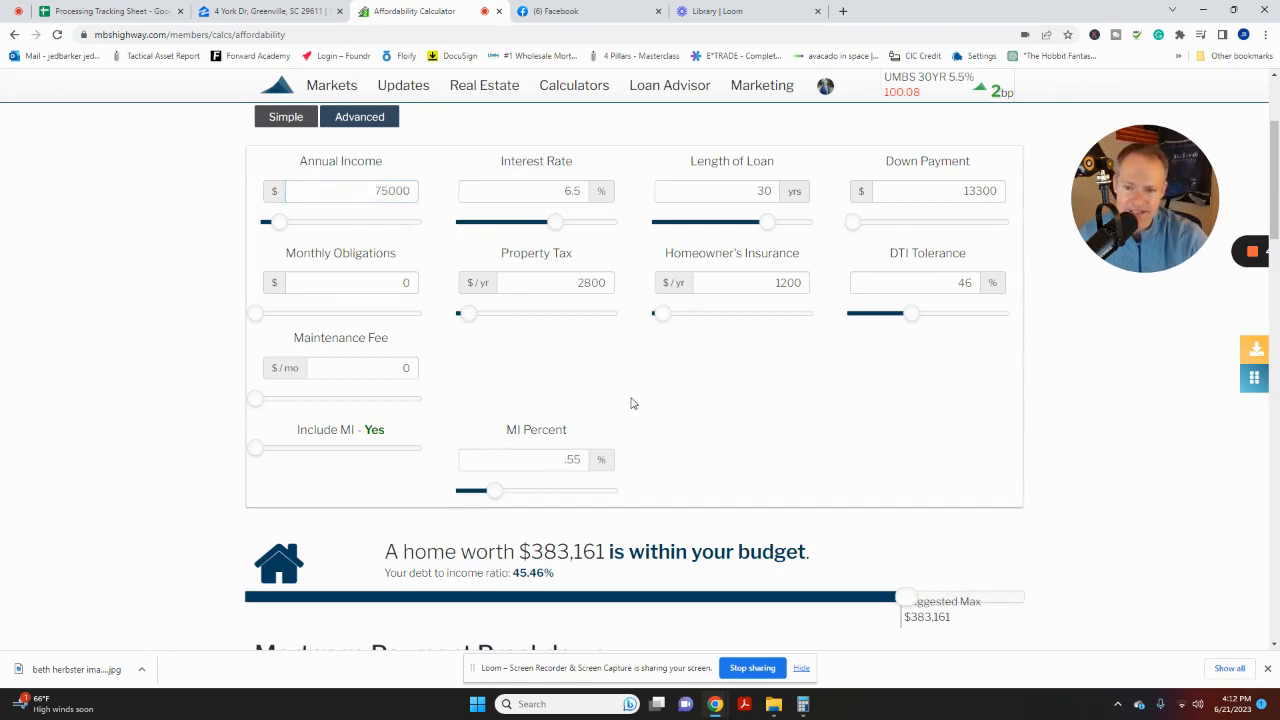
{"action": "mouse_move", "coordinate": [712, 436]}
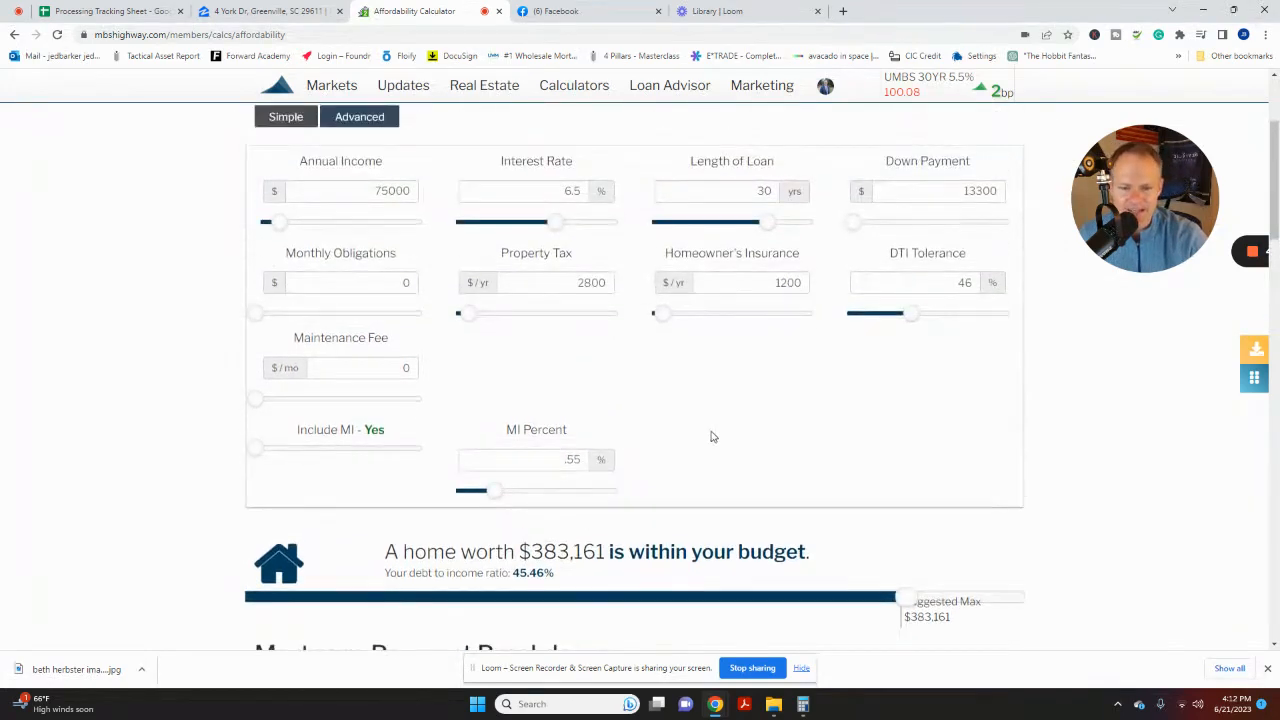
{"action": "scroll", "scroll_direction": "down", "scroll_amount": 3}
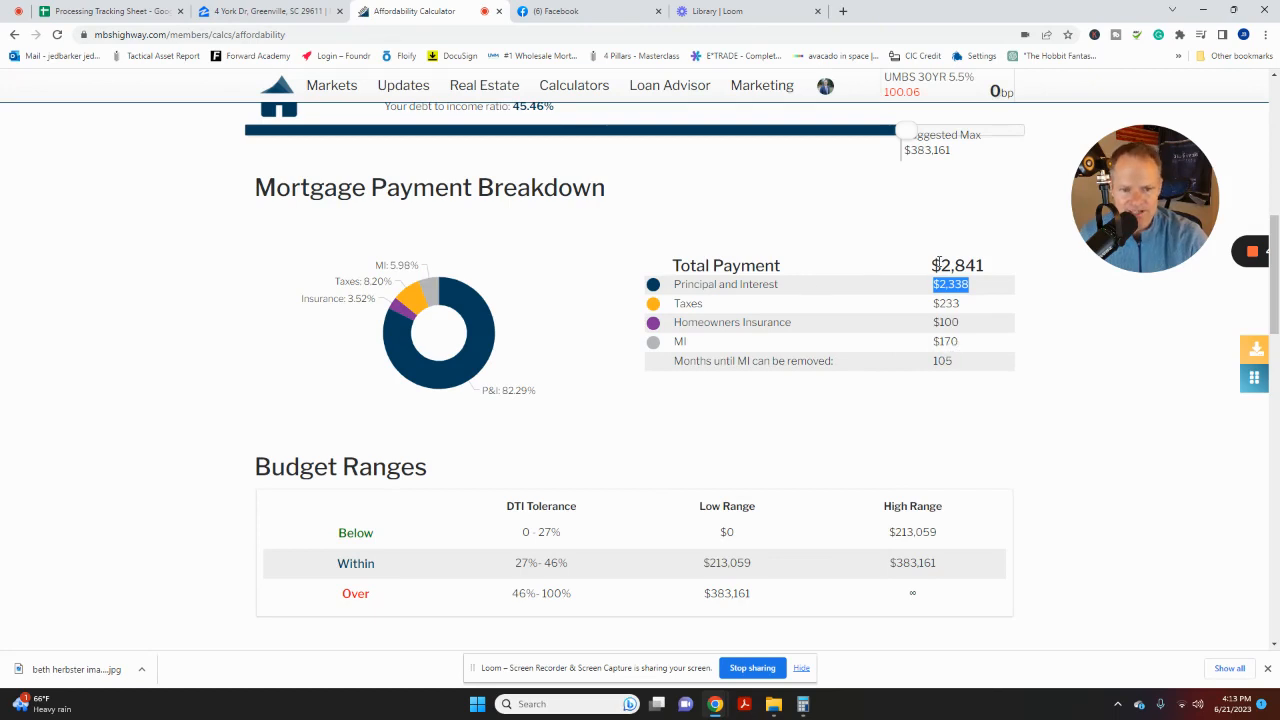
{"action": "mouse_move", "coordinate": [892, 312]}
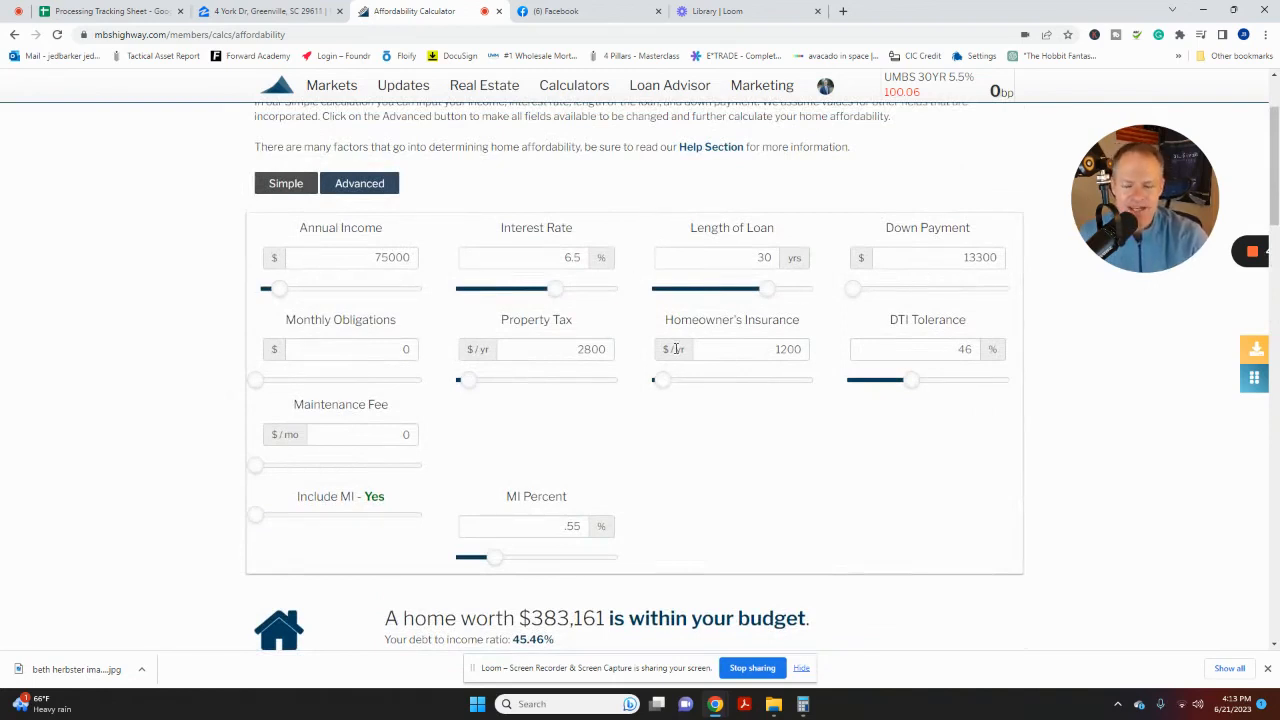
{"action": "mouse_move", "coordinate": [712, 404]}
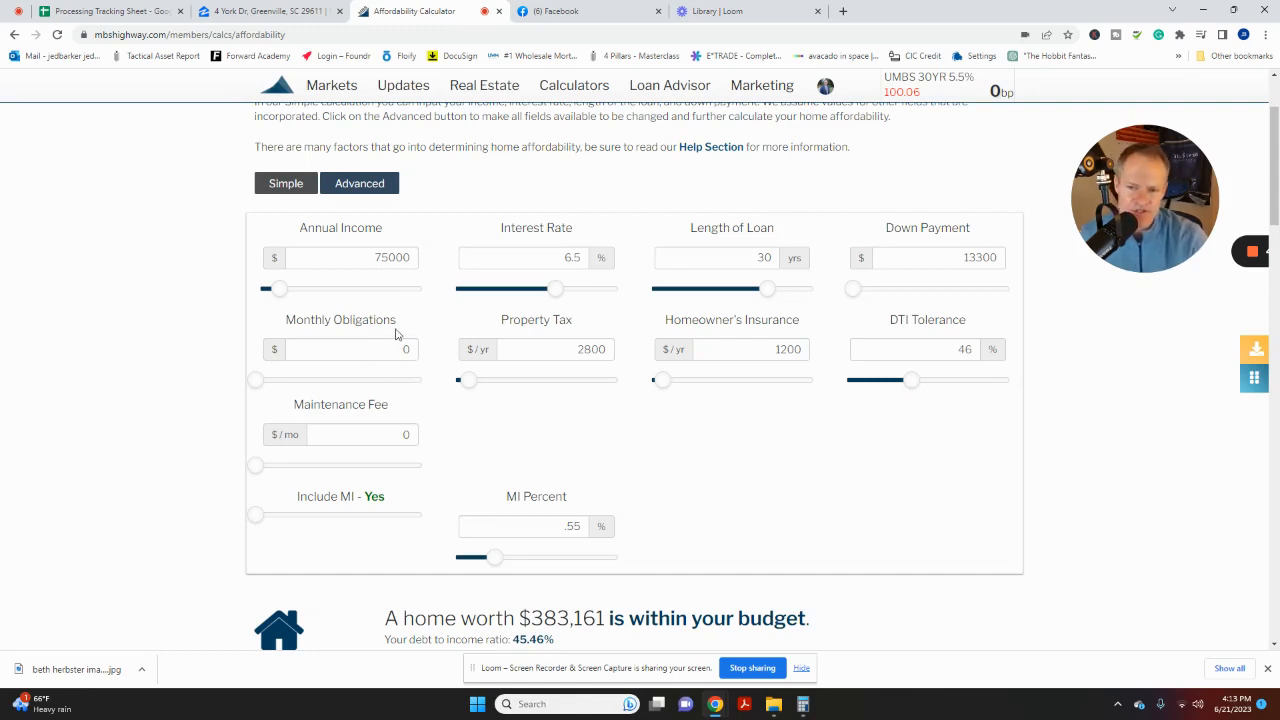
{"action": "mouse_move", "coordinate": [376, 338]}
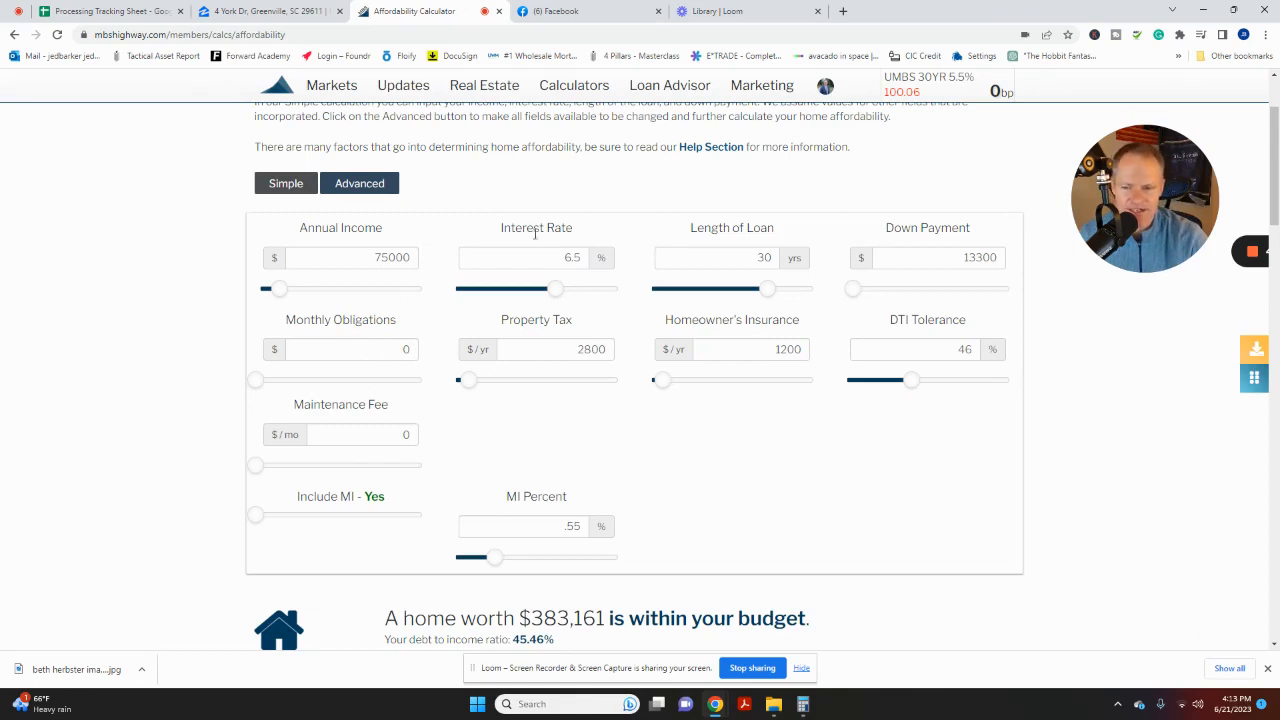
{"action": "mouse_move", "coordinate": [434, 432]}
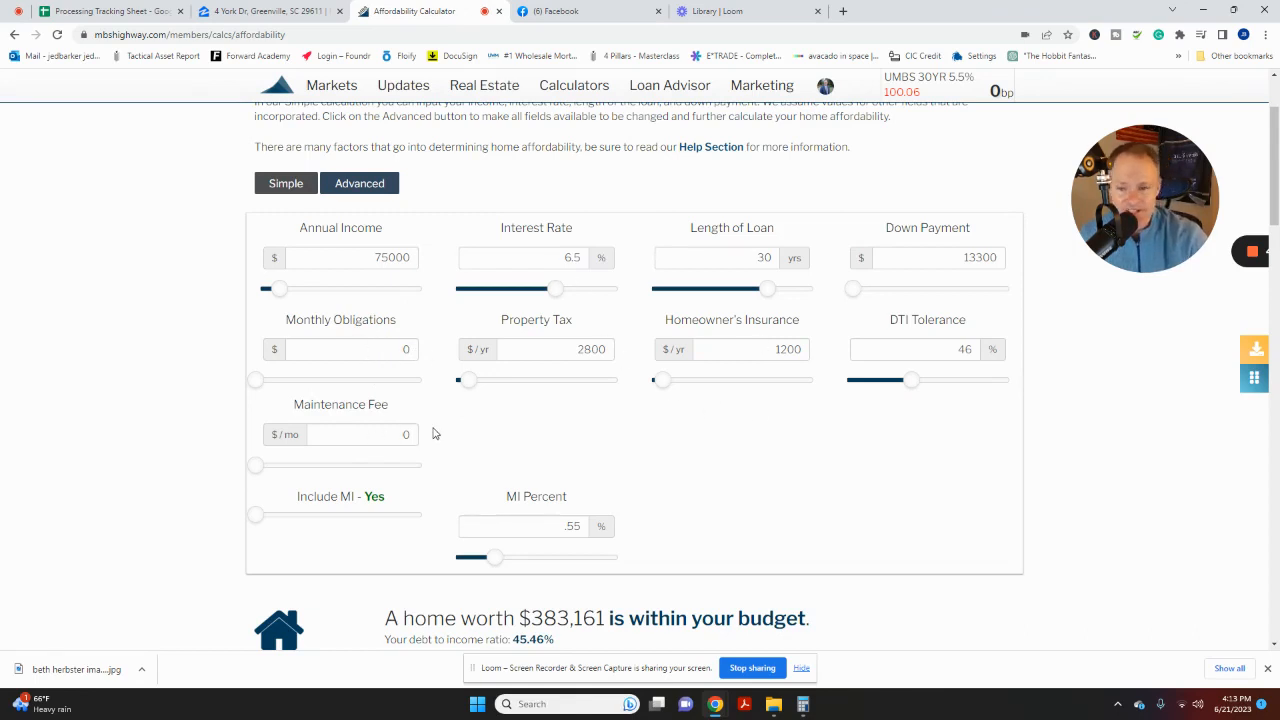